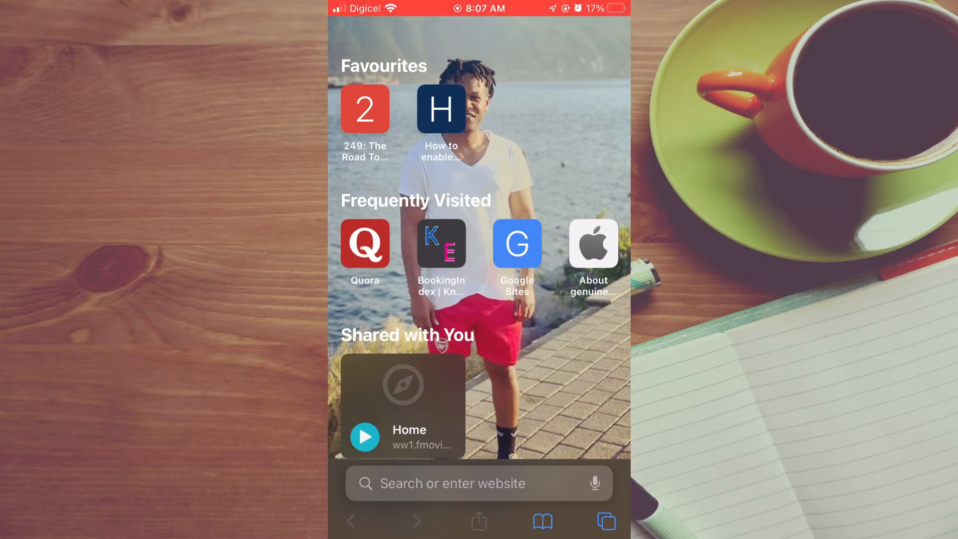
Tap Safari's address bar and type 'g', bringing up google.com and search suggestions.
{"action": "left_click", "coordinate": [478, 483]}
{"action": "type", "text": "g"}
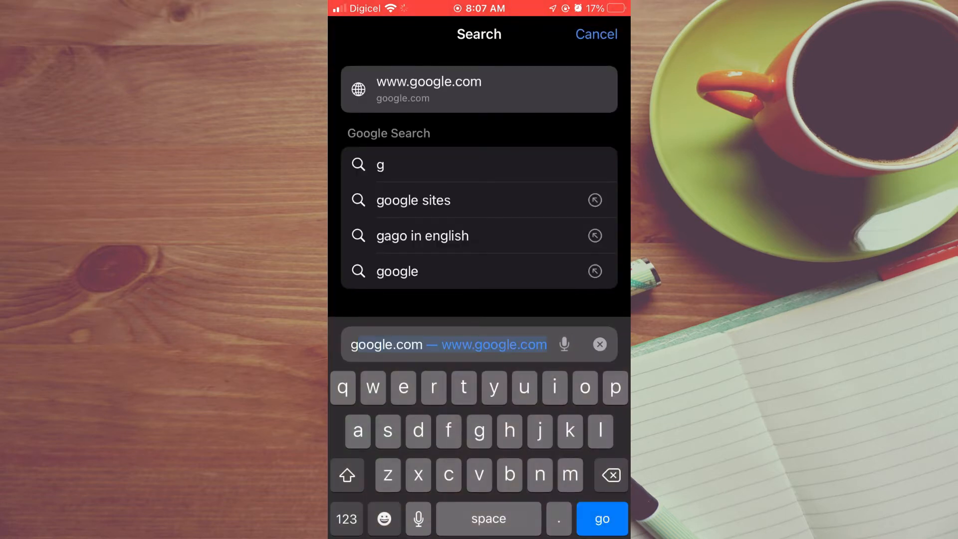
Pick the 'google sites' suggestion to load Google results for google sites.
{"action": "left_click", "coordinate": [414, 200]}
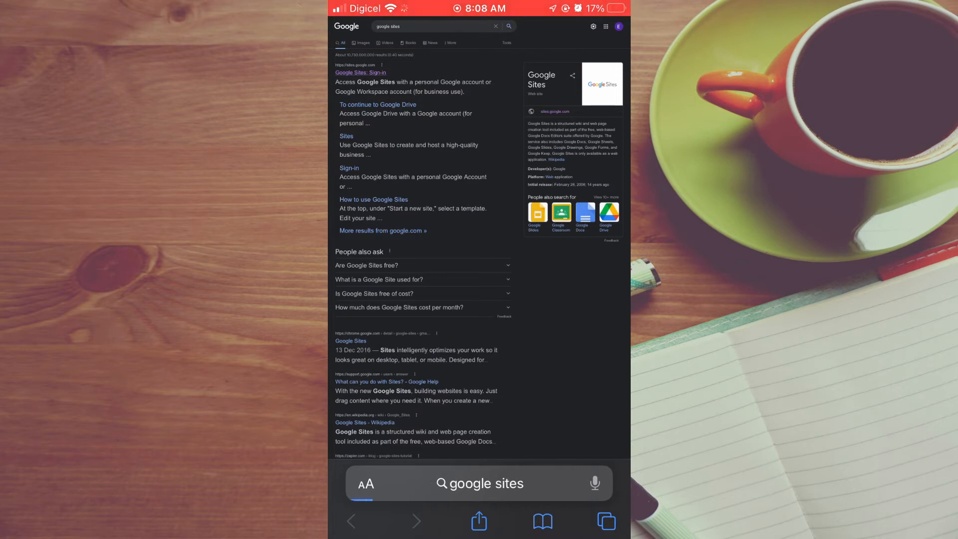
Open the Google Sites result to reach the Portfolio site 'Simple the best' in the editor.
{"action": "left_click", "coordinate": [360, 72]}
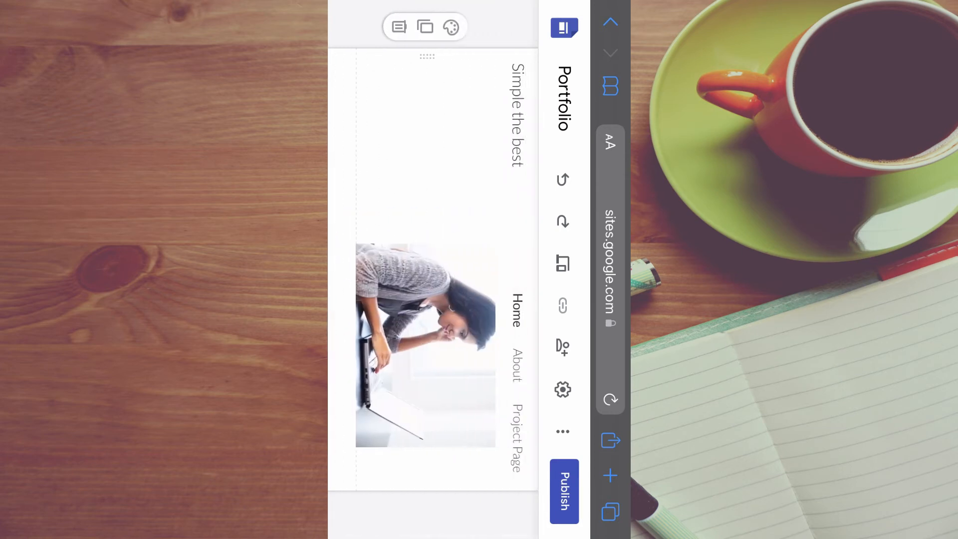
Select the header photo of the woman at the laptop and start publishing.
{"action": "left_click", "coordinate": [425, 343]}
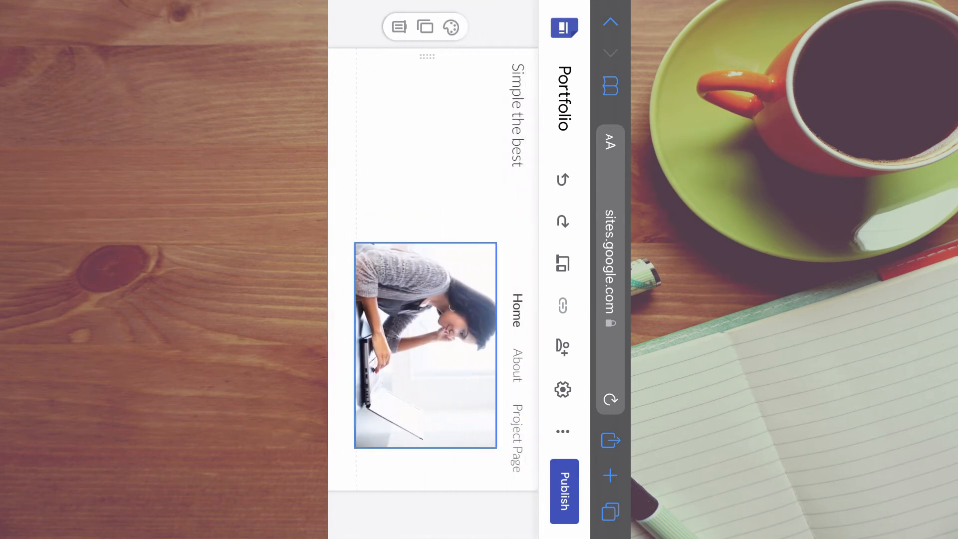
{"action": "left_click", "coordinate": [424, 346]}
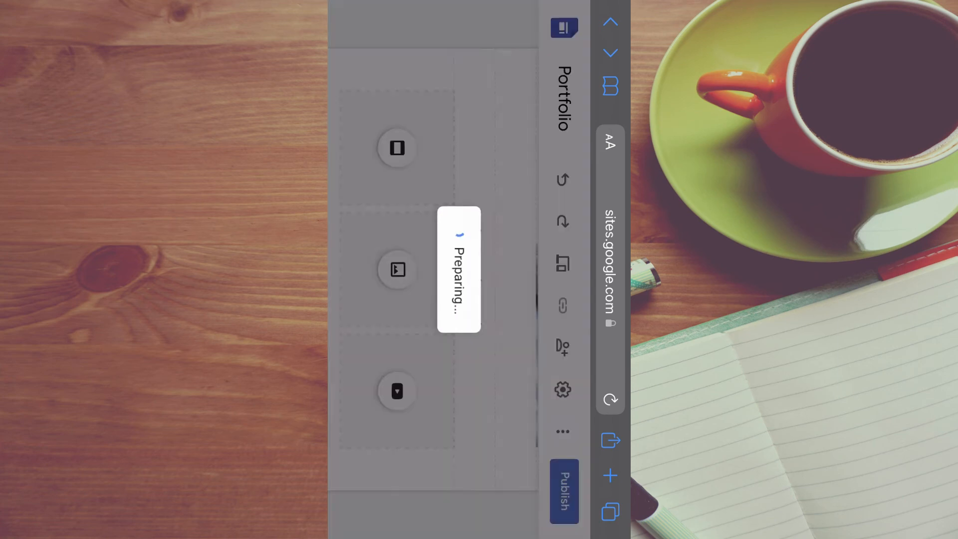
Set the site's web address to simple-the-best and publish it.
{"action": "left_click", "coordinate": [563, 492]}
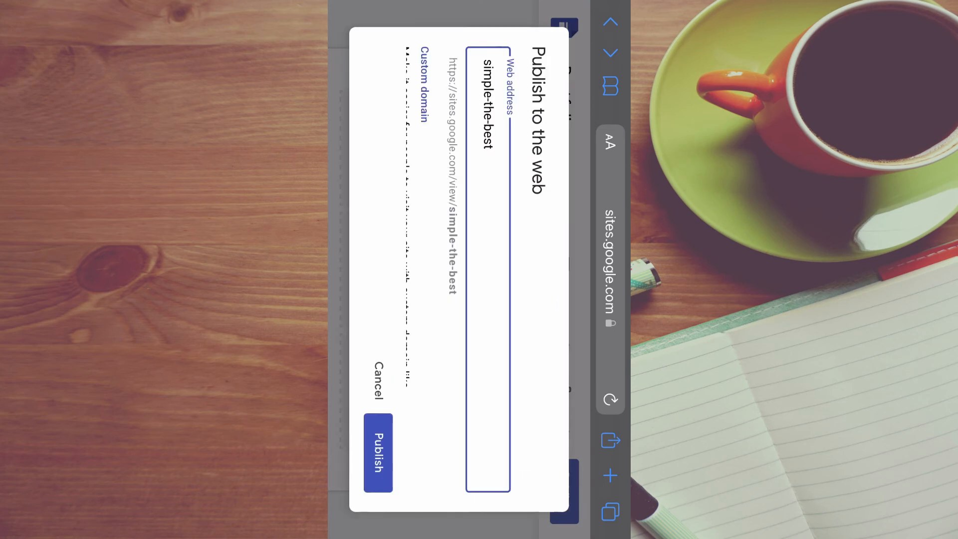
{"action": "left_click", "coordinate": [423, 80]}
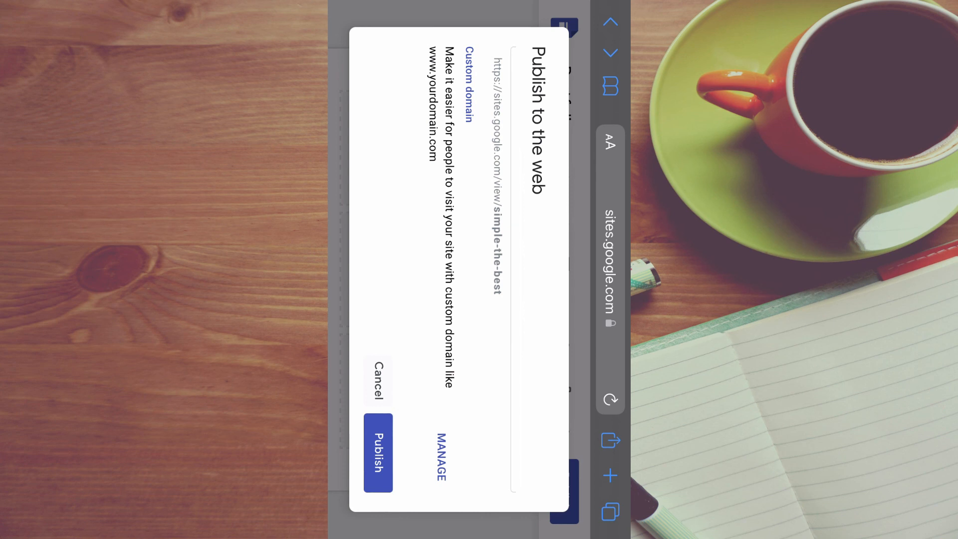
{"action": "left_click", "coordinate": [376, 379]}
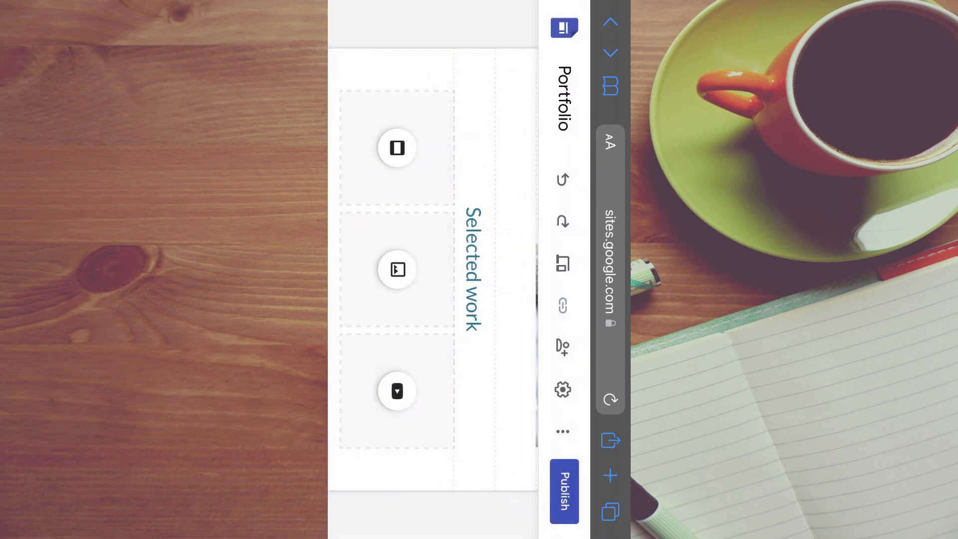